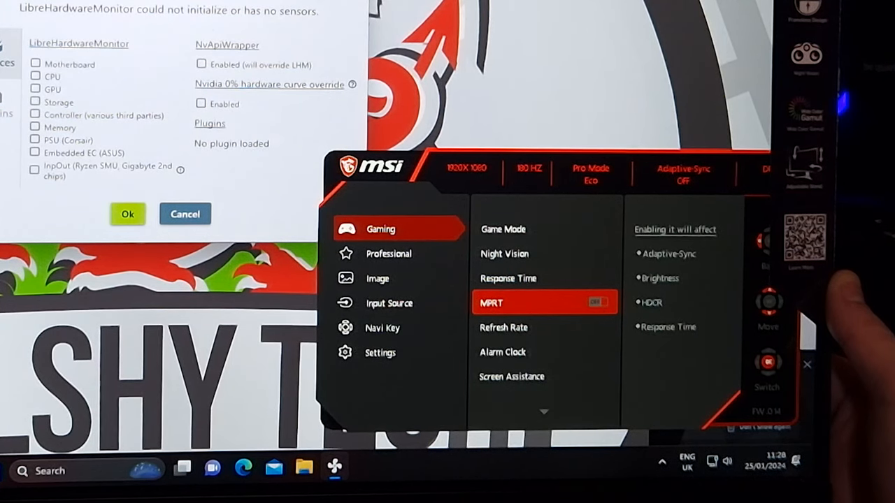
- Toggle MPRT and browse the Professional and Image Enhancement settings
left_click(597, 302)
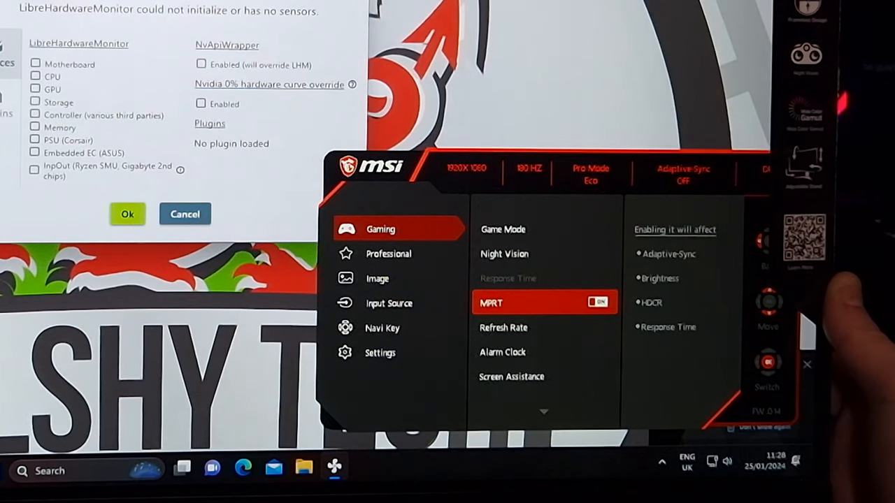
left_click(389, 253)
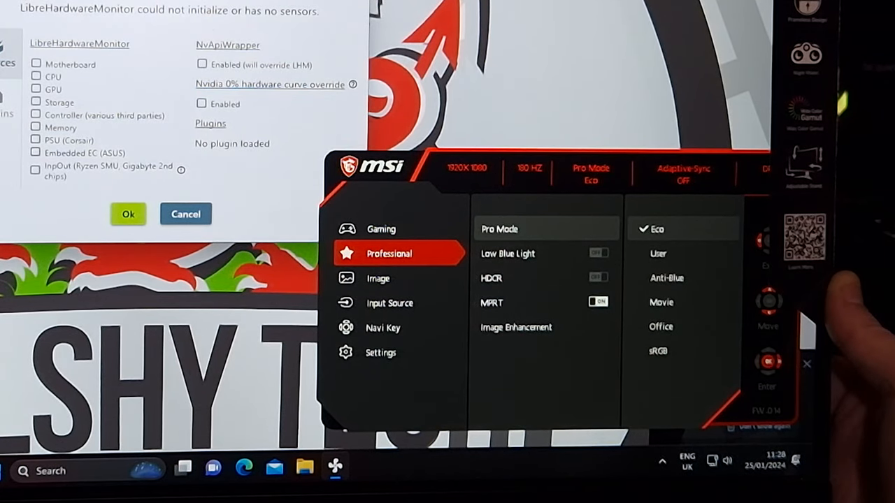
left_click(378, 278)
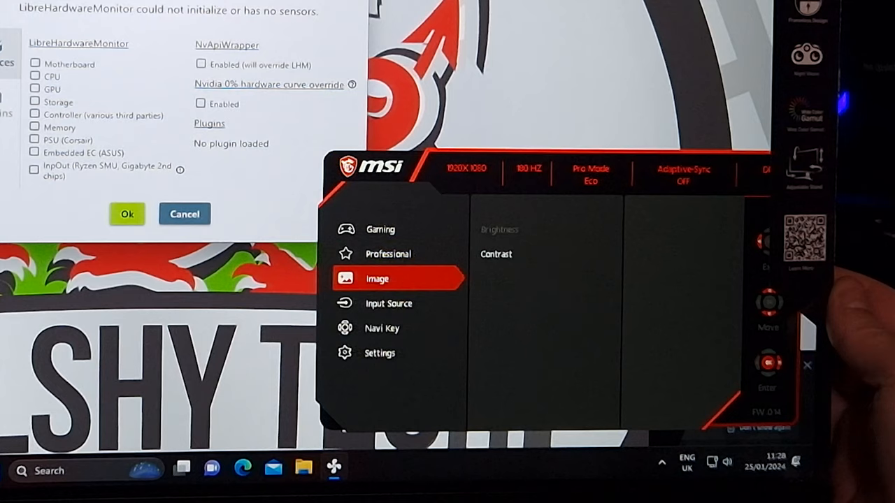
left_click(389, 254)
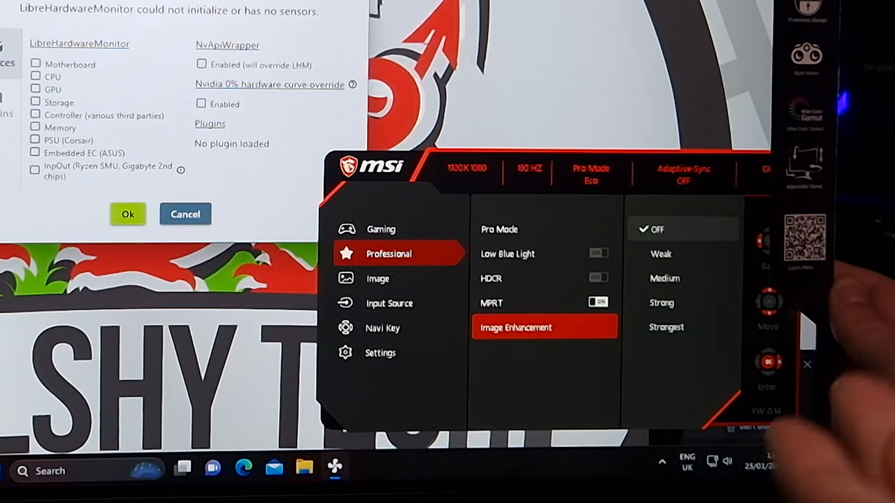
- Review the Pro Mode presets, the contrast level and the Navi Key up shortcut
left_click(499, 229)
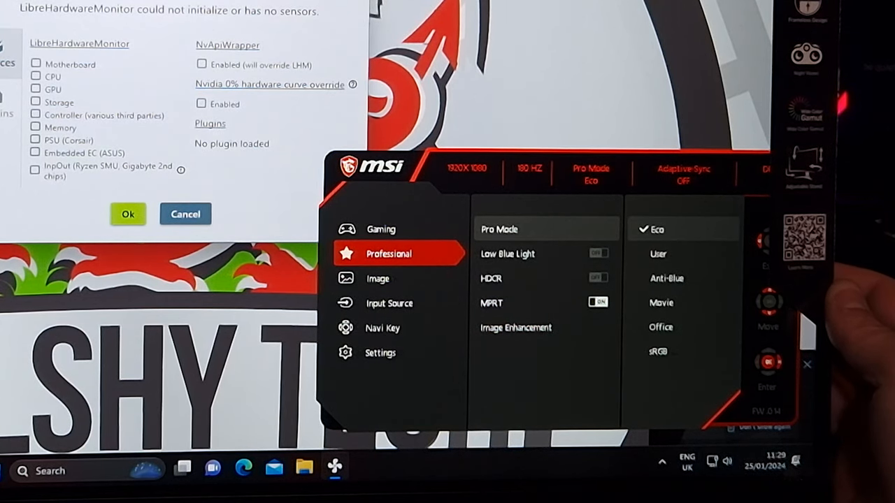
left_click(378, 278)
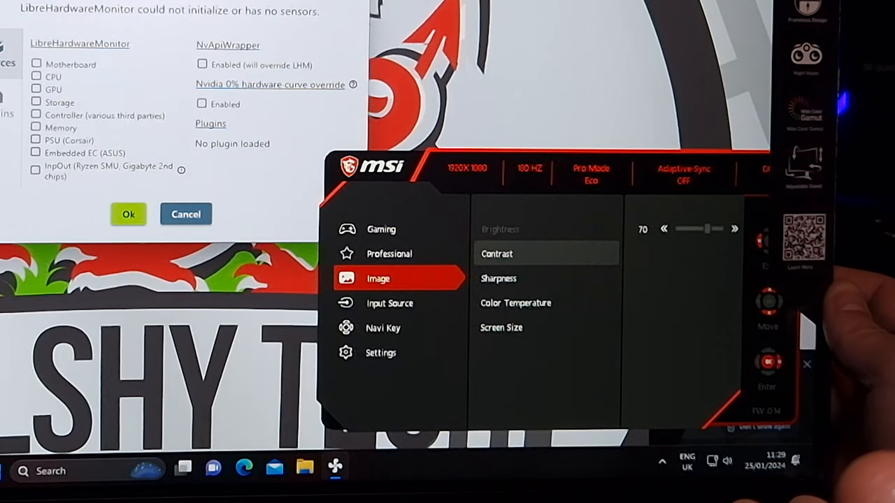
left_click(382, 327)
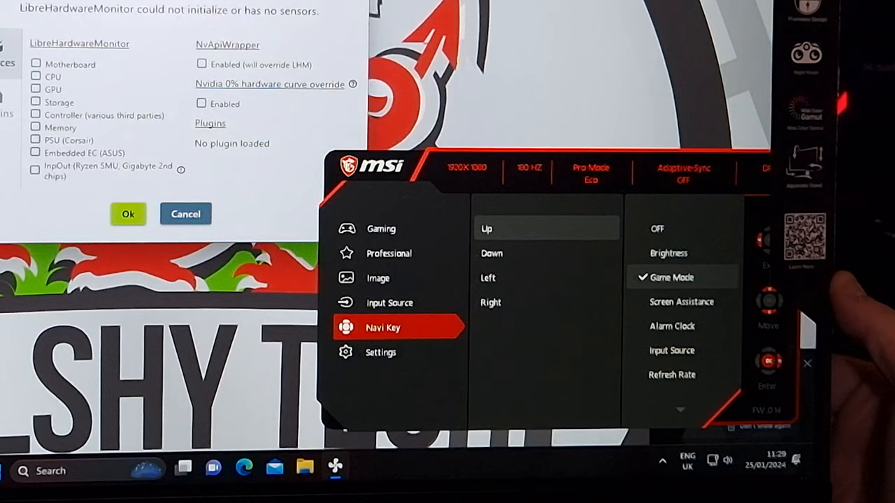
left_click(389, 254)
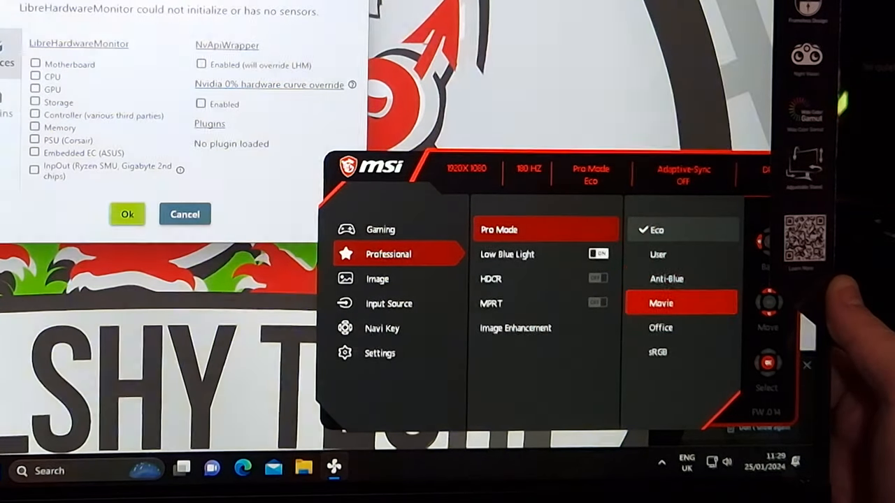
- Turn Low Blue Light off, browse Game Mode and Night Vision, keeping User mode
left_click(657, 352)
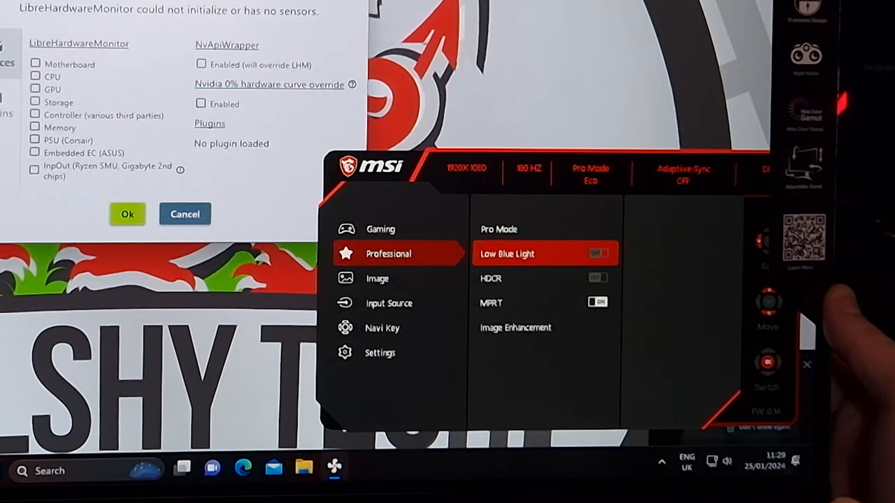
left_click(498, 229)
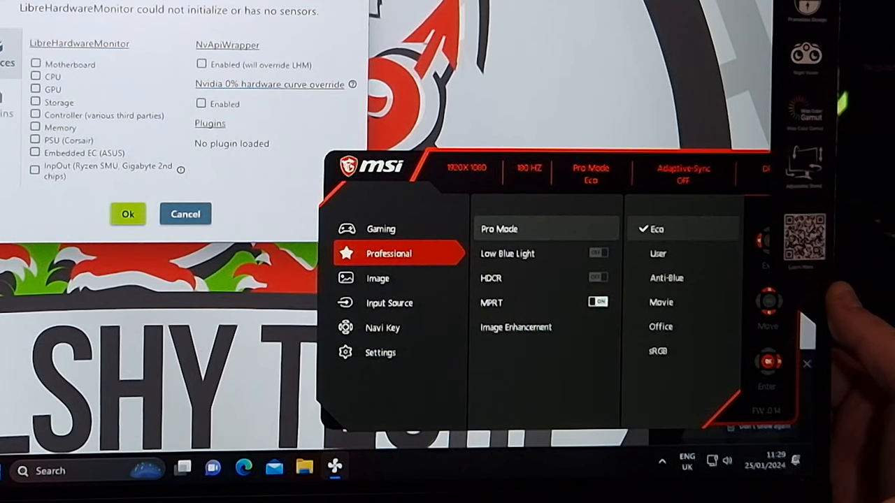
left_click(381, 229)
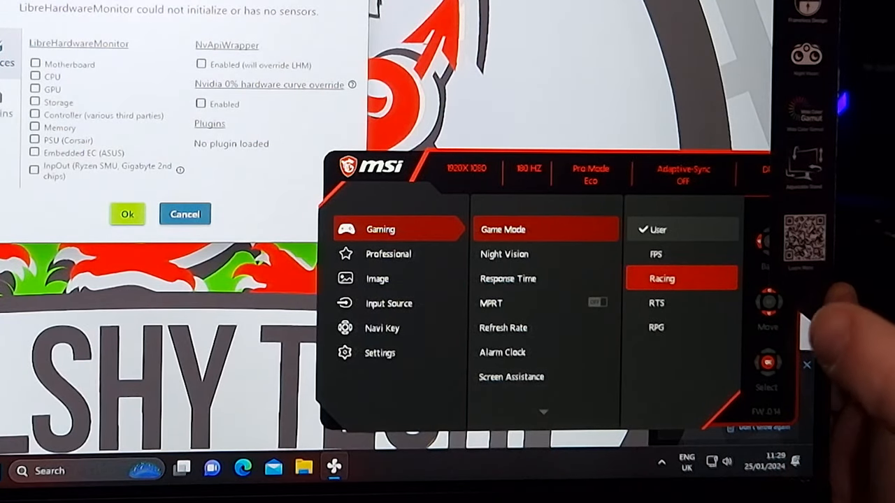
left_click(504, 253)
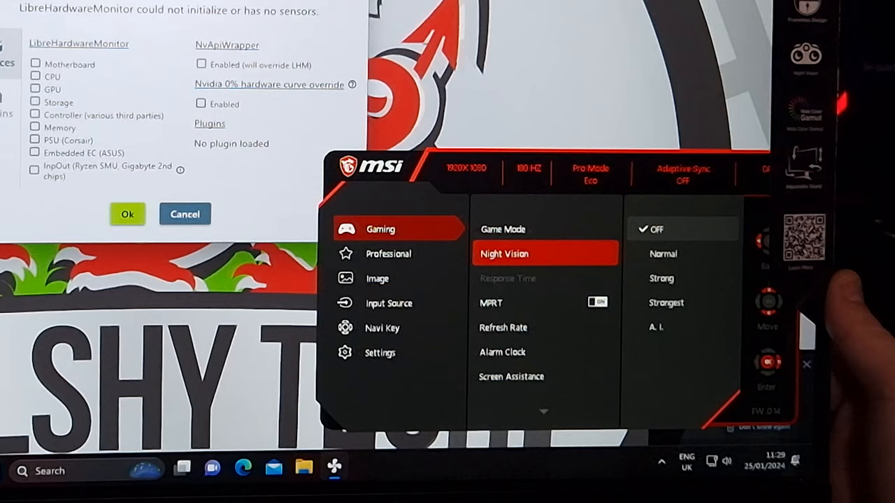
left_click(503, 328)
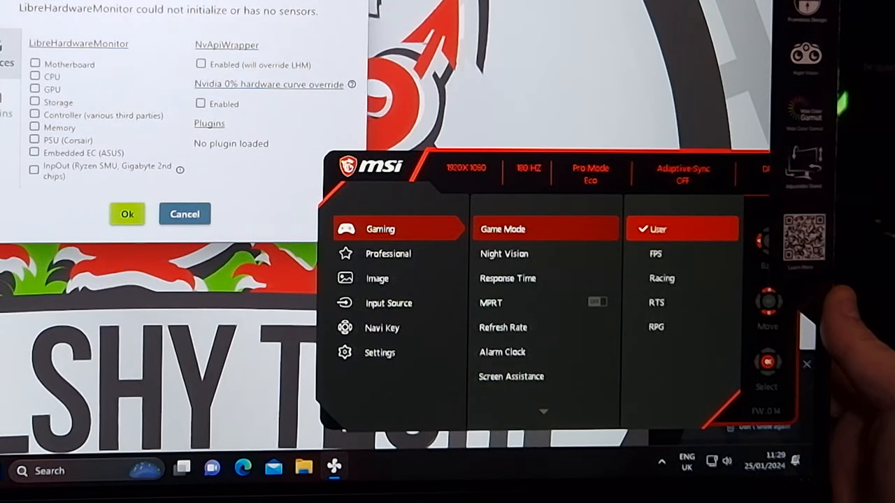
- Keep the Eco Pro Mode preset, turn HDCR on, and return to Gaming
left_click(389, 253)
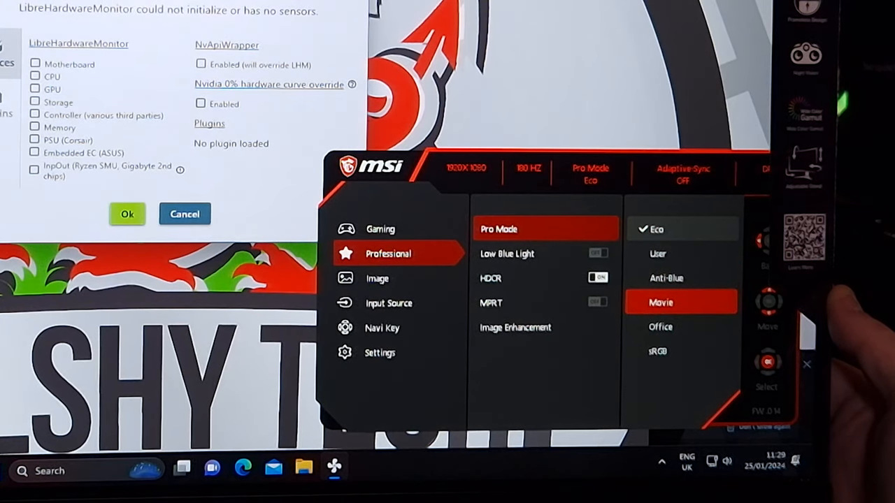
left_click(597, 302)
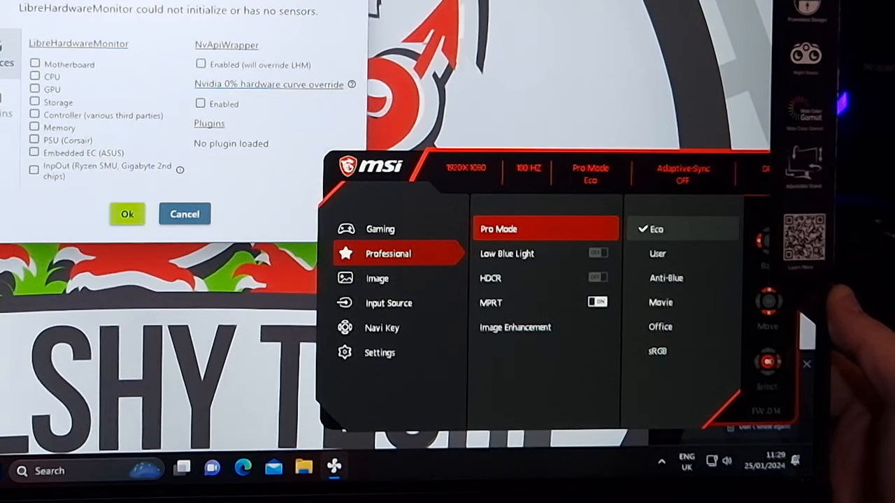
left_click(515, 277)
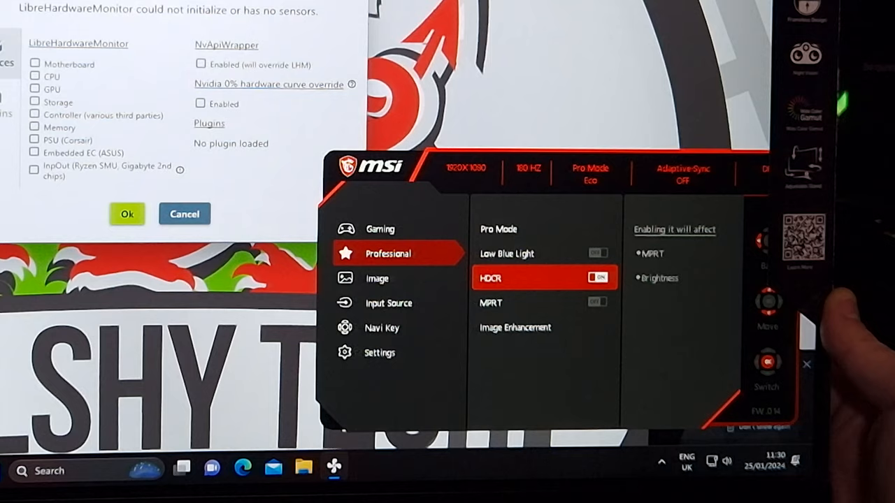
left_click(498, 228)
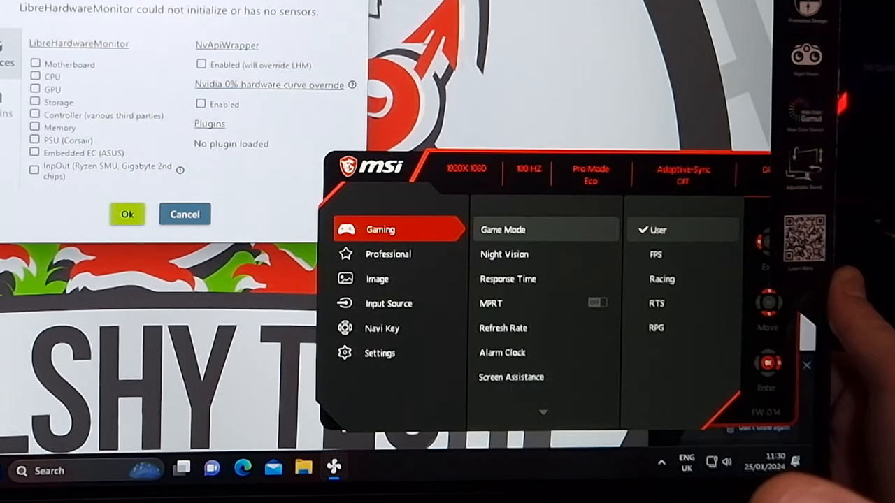
- Check sharpness and screen size, then show the Power Button Off/Standby options in Settings
left_click(378, 278)
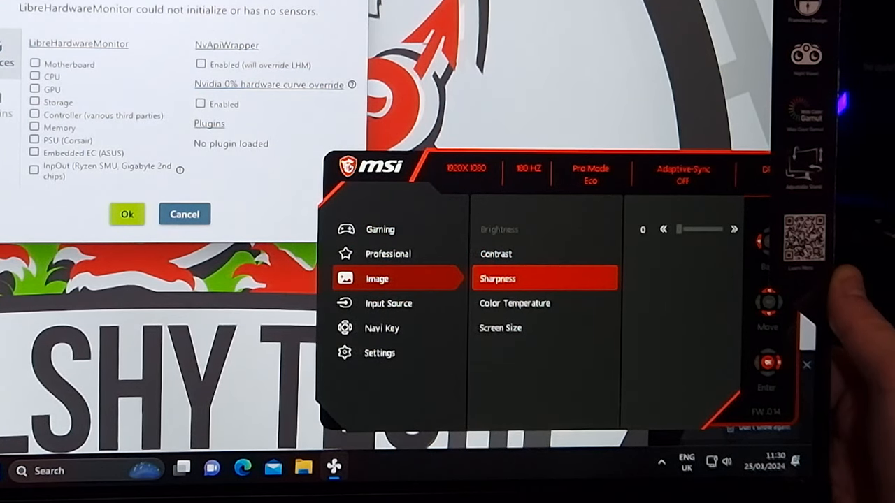
left_click(514, 303)
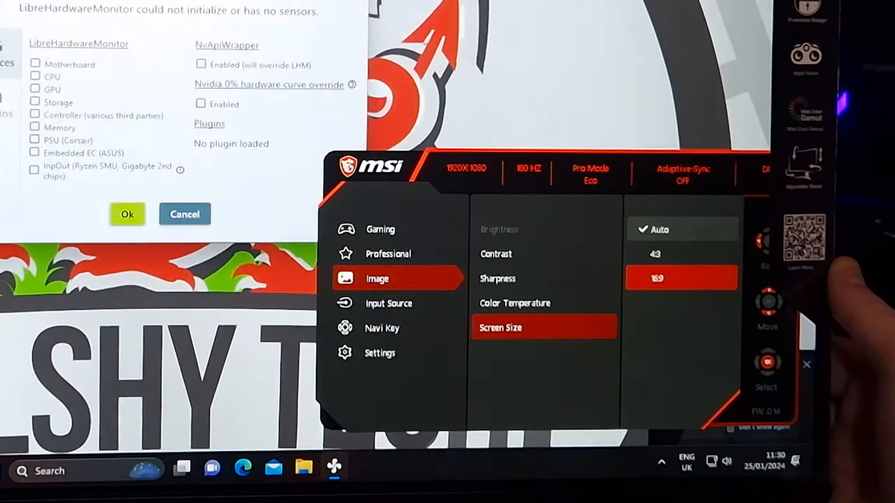
left_click(380, 230)
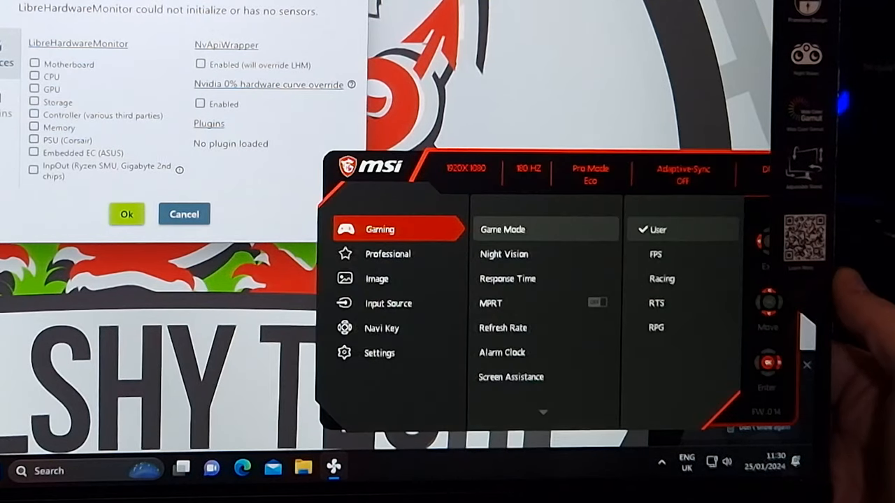
left_click(389, 303)
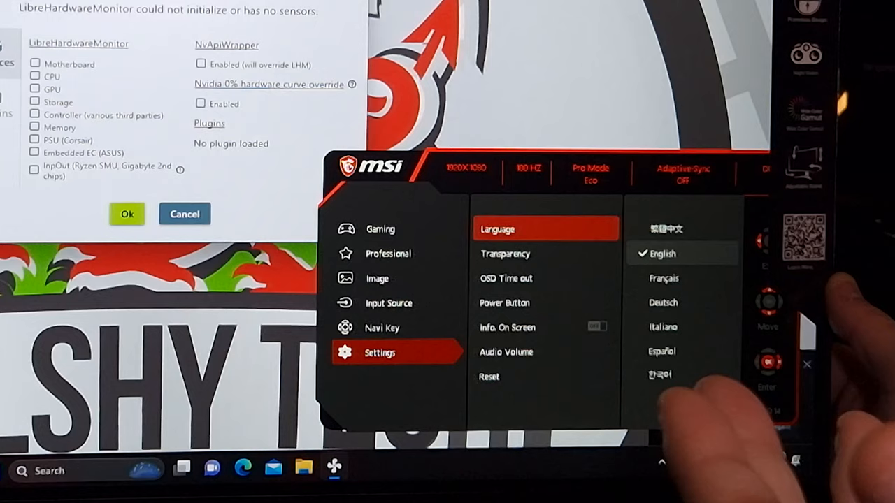
left_click(504, 303)
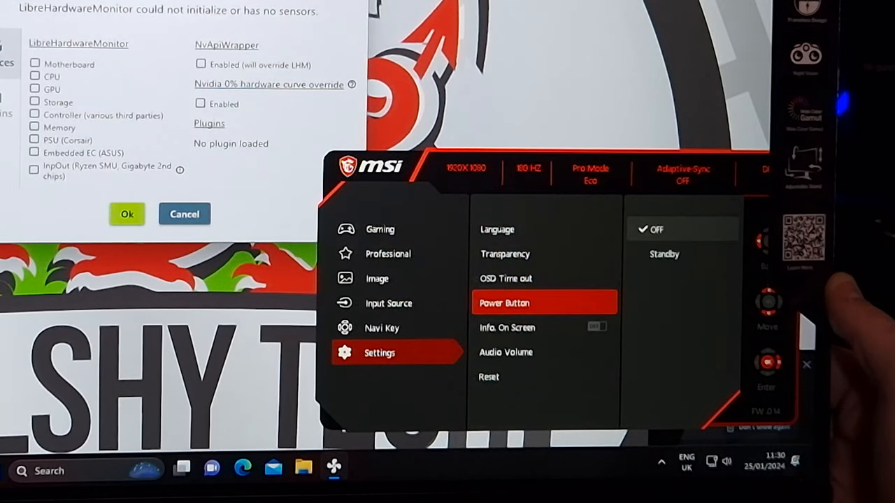